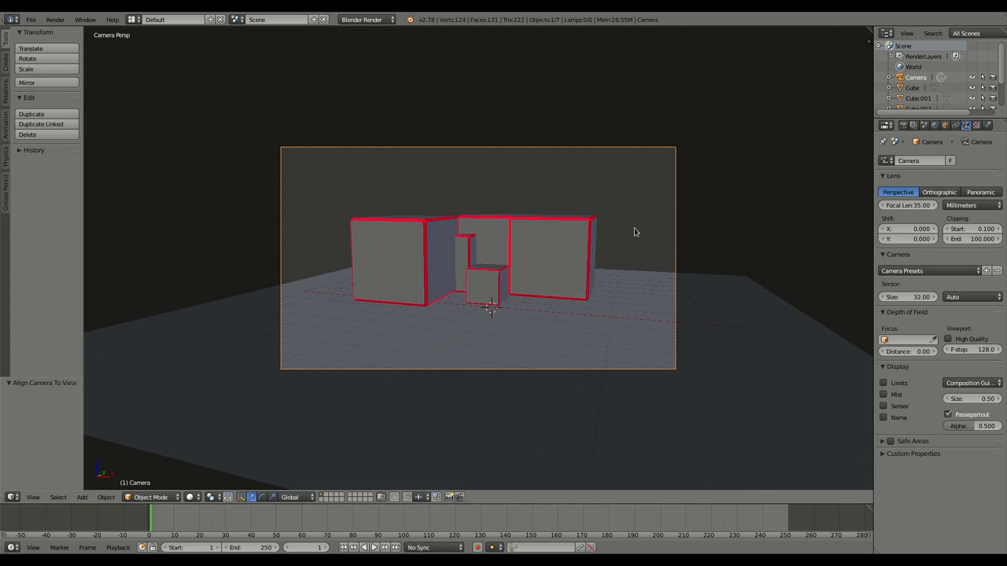
{"action": "mouse_move", "coordinate": [205, 428]}
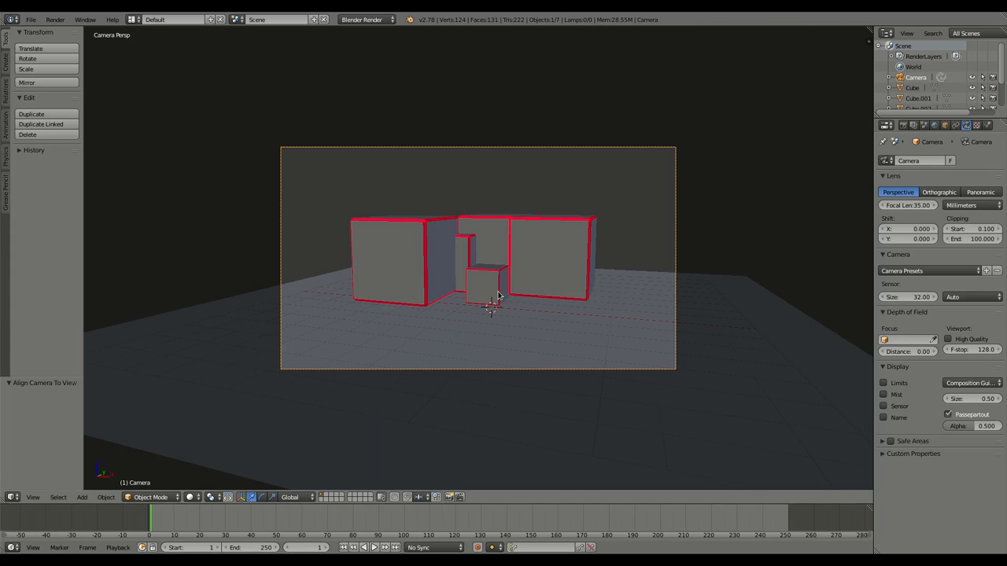
- Render the finished glowing red-edged cube scene with F12 and view the render settings
{"action": "key", "text": "f12"}
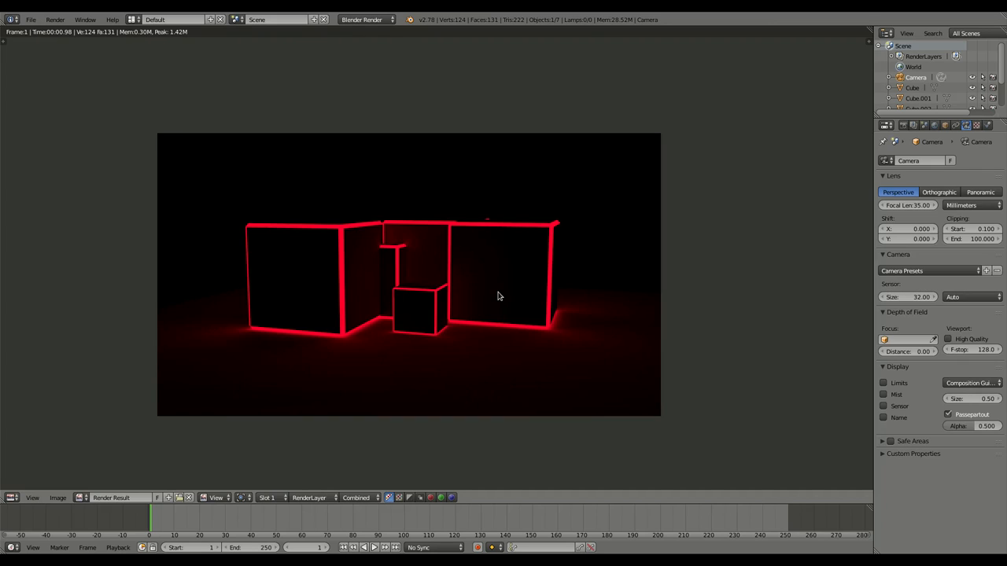
{"action": "mouse_move", "coordinate": [497, 242]}
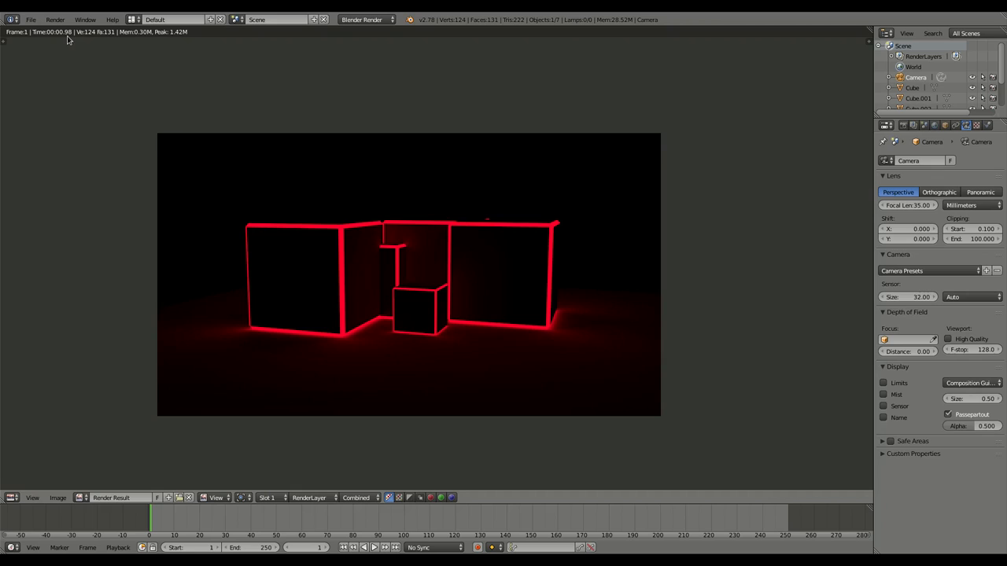
{"action": "mouse_move", "coordinate": [464, 147]}
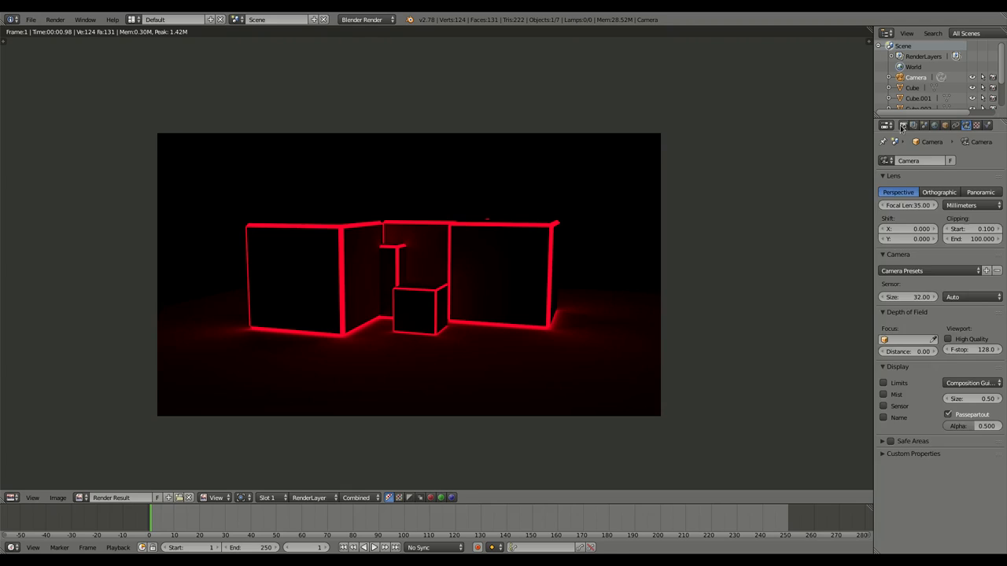
{"action": "left_click", "coordinate": [903, 125]}
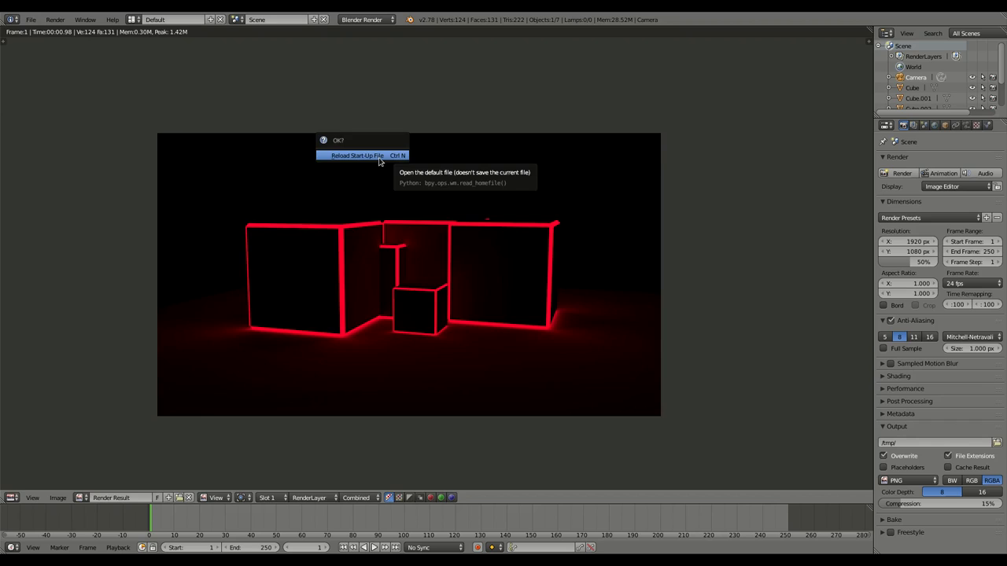
- Reload the default start-up scene and put the default cube into Edit Mode
{"action": "left_click", "coordinate": [358, 155]}
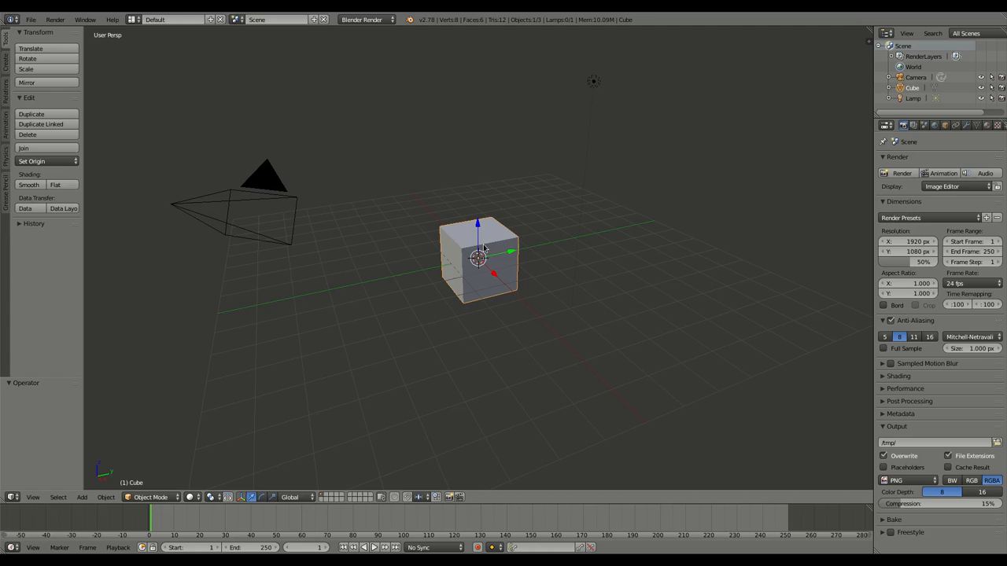
{"action": "key", "text": "Tab"}
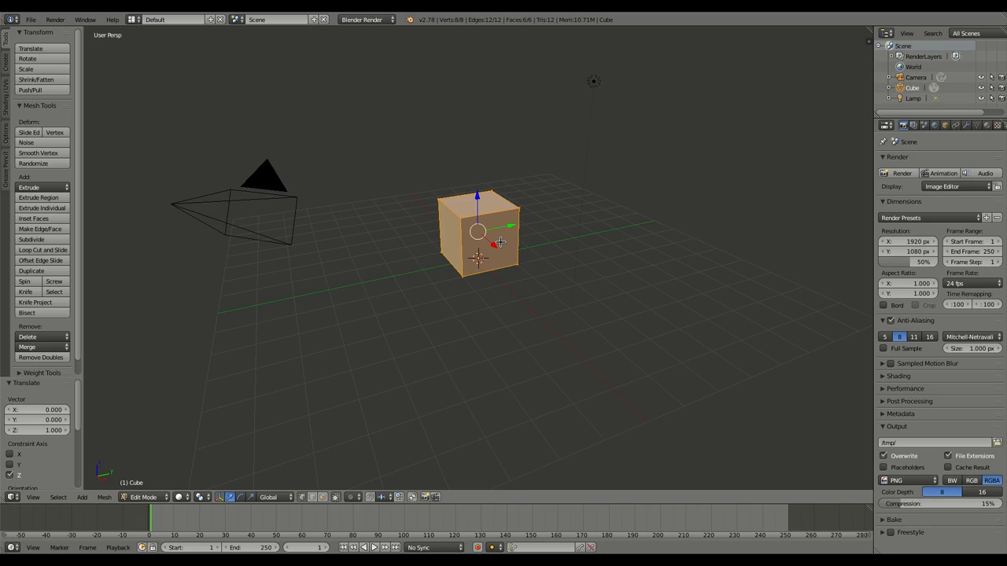
{"action": "mouse_move", "coordinate": [545, 256]}
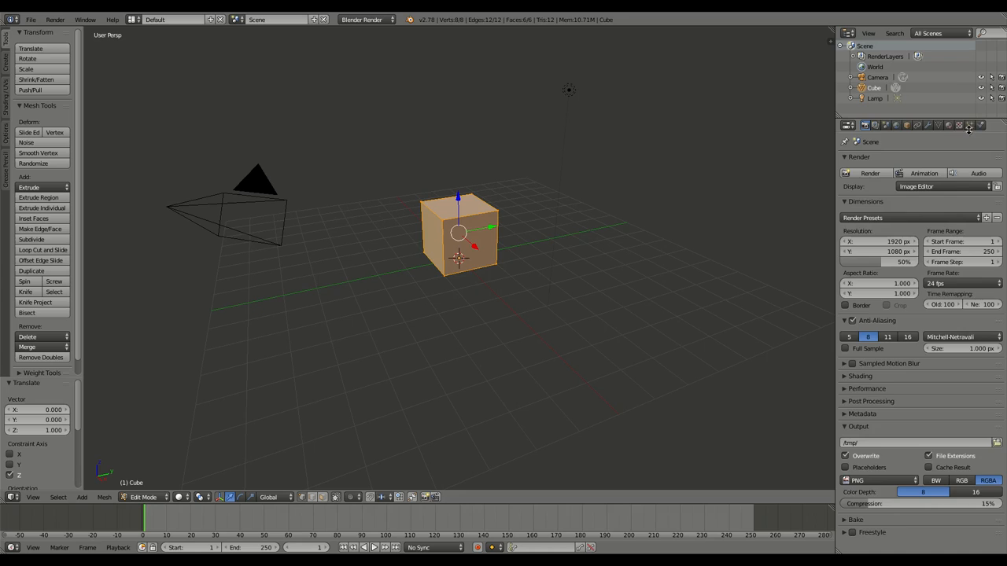
- Show the cube's material settings with its default white material
{"action": "left_click", "coordinate": [948, 125]}
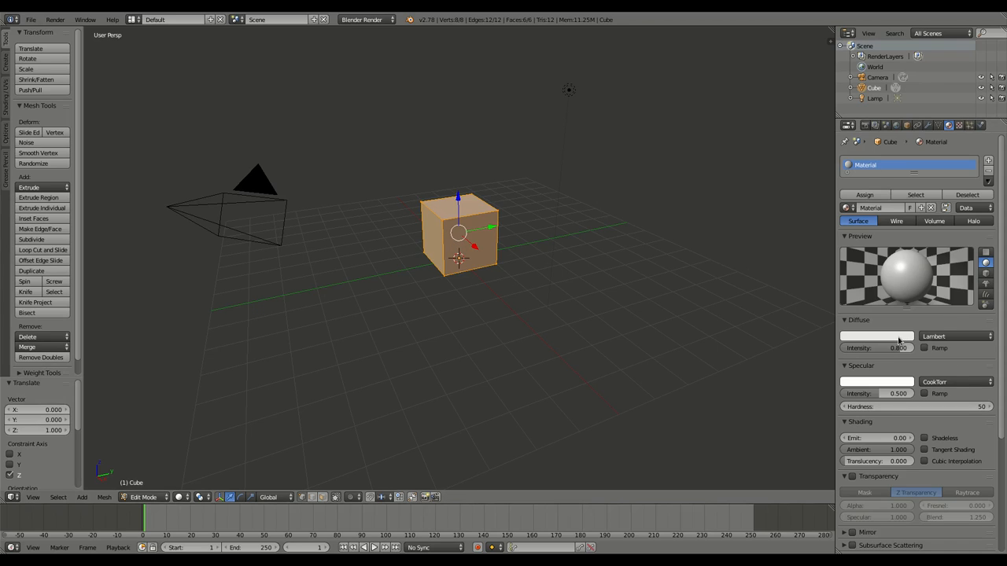
{"action": "mouse_move", "coordinate": [877, 337]}
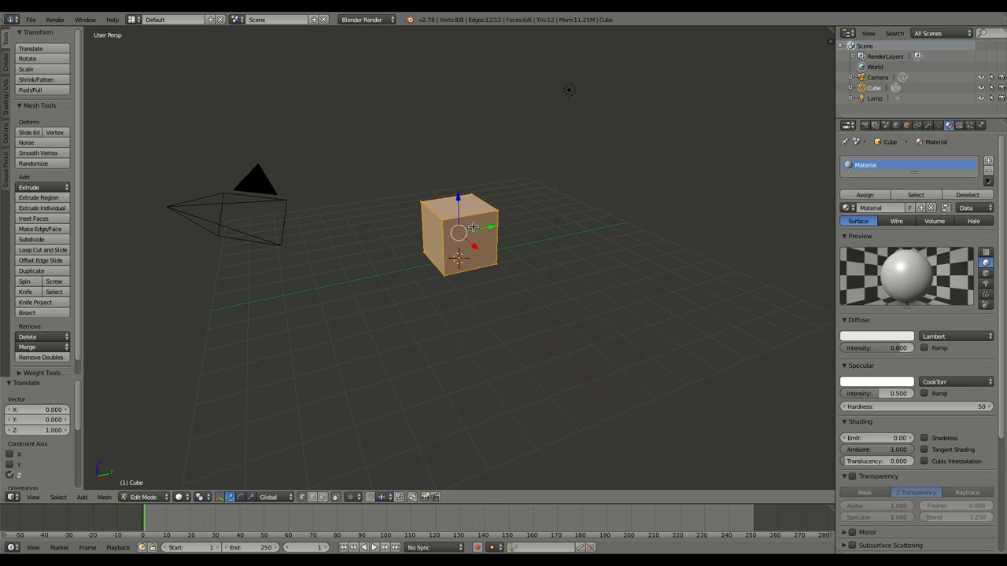
{"action": "mouse_move", "coordinate": [495, 253]}
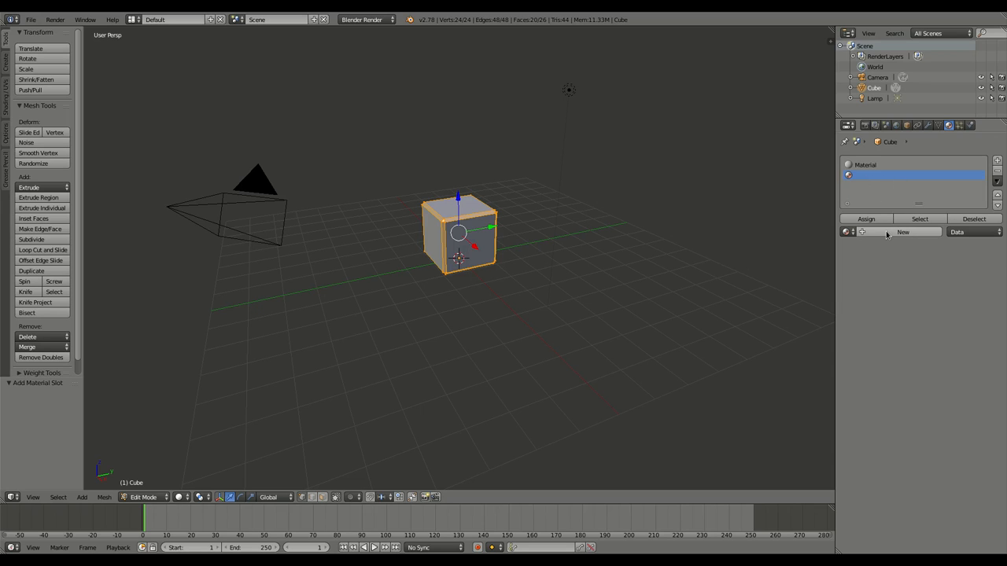
- Switch to Cycles, add a node-based red emission material, and assign it to the edge strips
{"action": "left_click", "coordinate": [903, 231]}
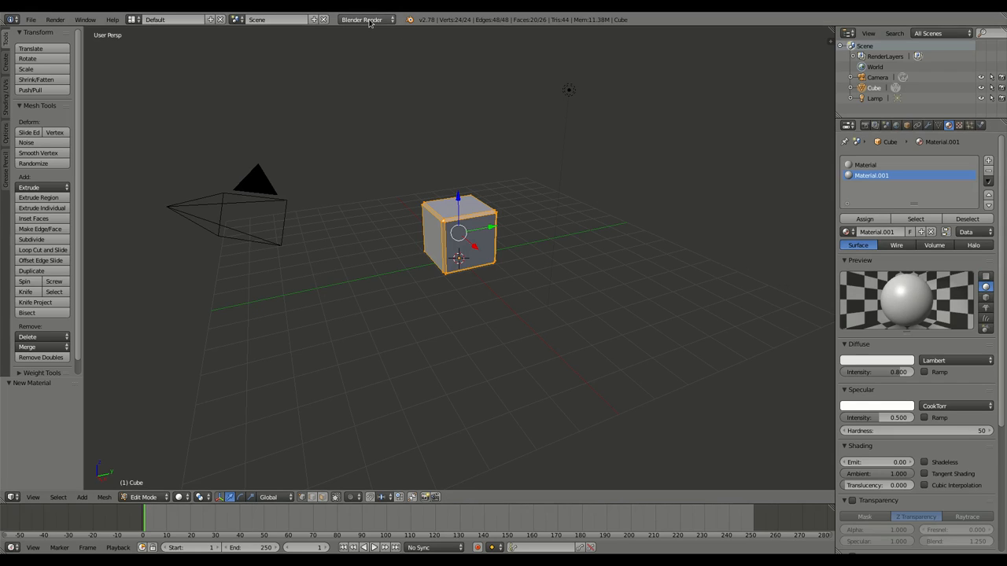
{"action": "left_click", "coordinate": [366, 19]}
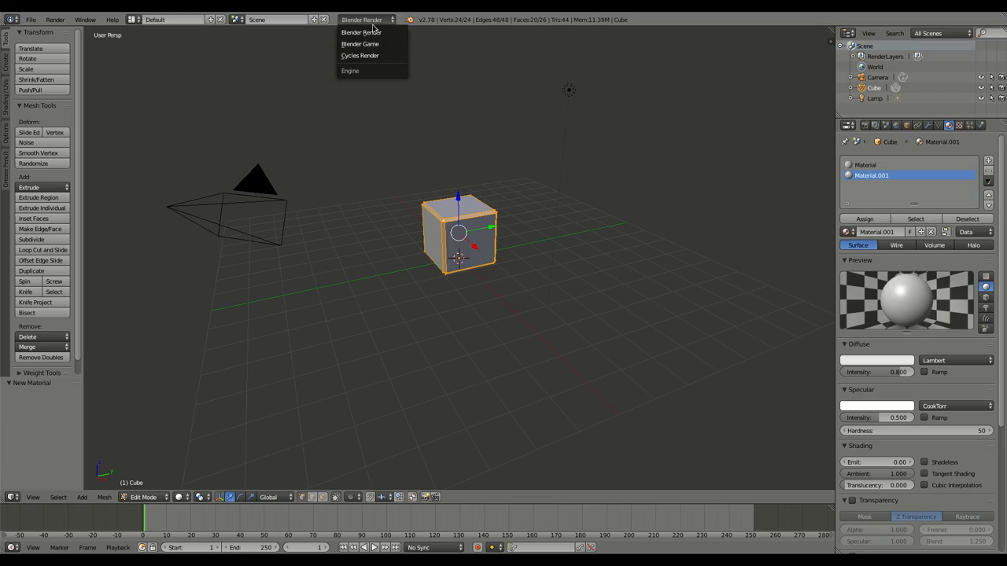
{"action": "left_click", "coordinate": [361, 55]}
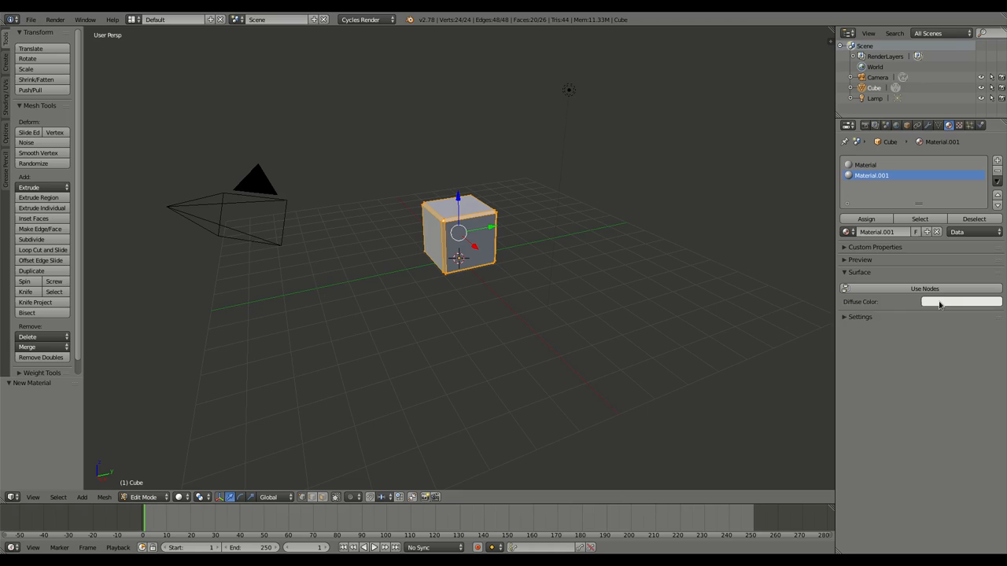
{"action": "left_click", "coordinate": [926, 288]}
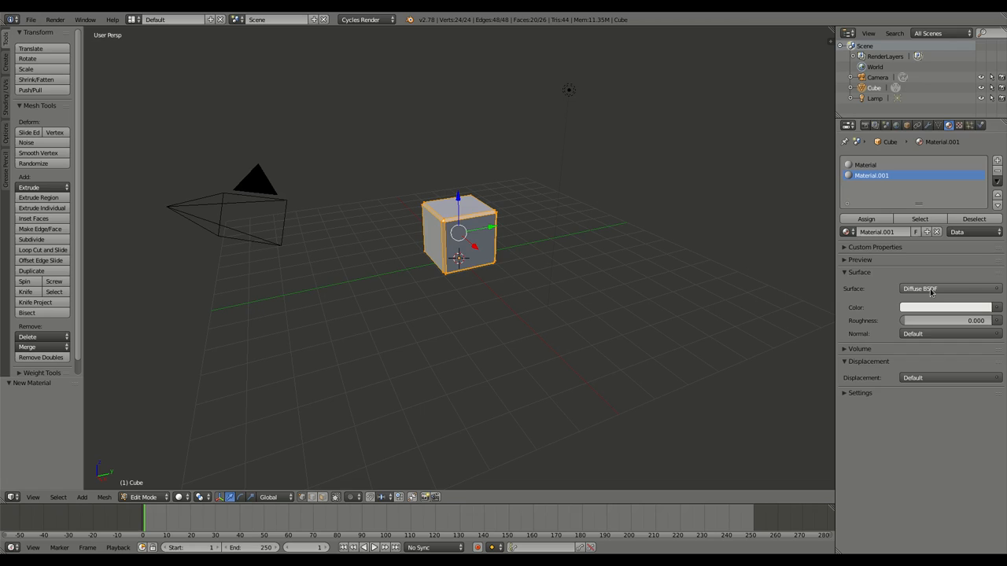
{"action": "left_click", "coordinate": [944, 289]}
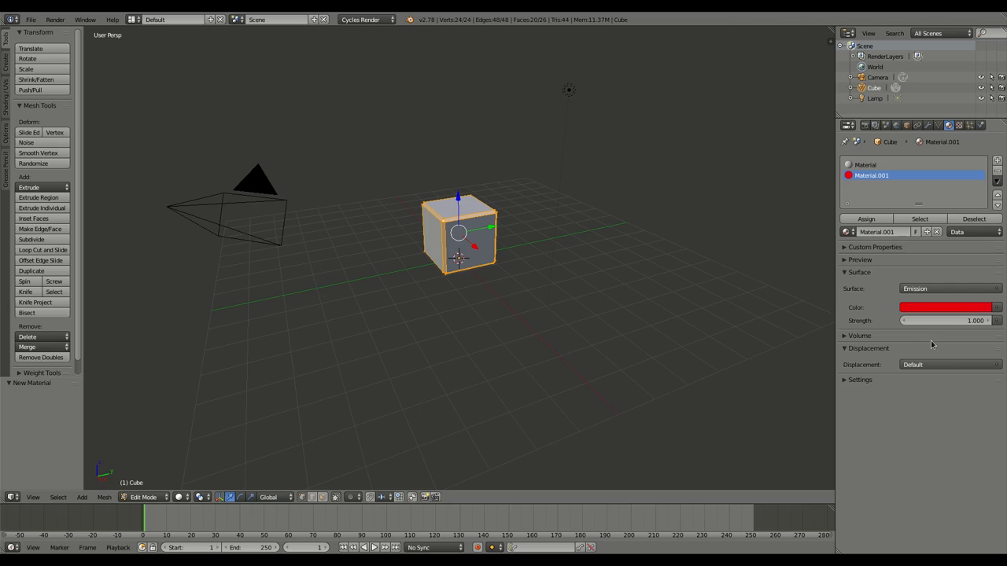
{"action": "mouse_move", "coordinate": [654, 285]}
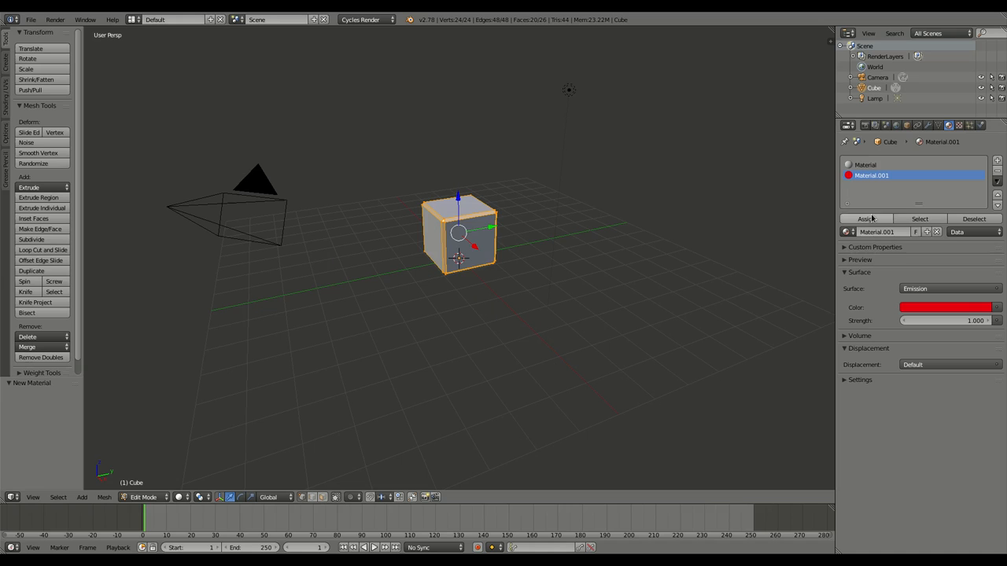
{"action": "left_click", "coordinate": [866, 218]}
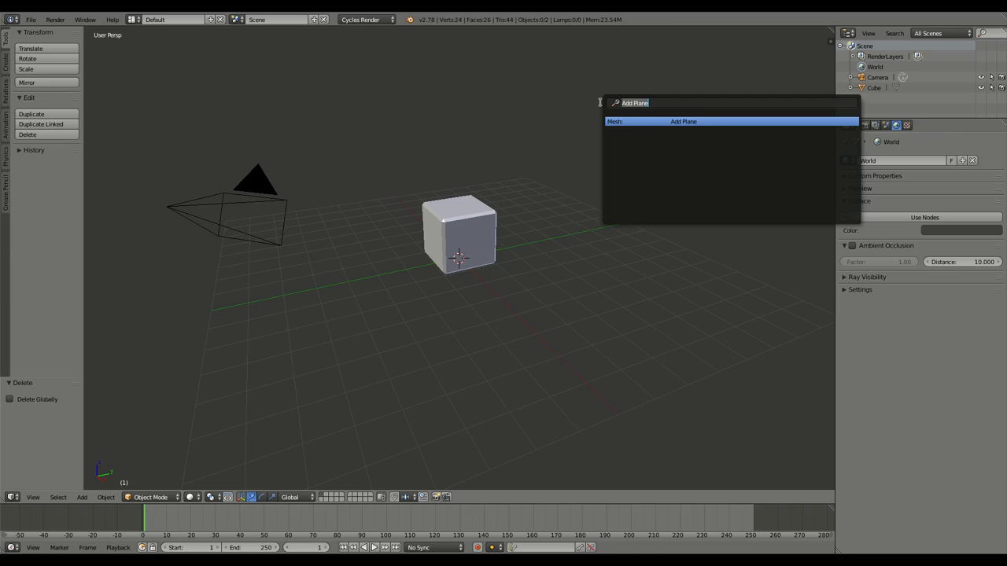
- Add a ground plane under the cube, test-render it, then view from top
{"action": "left_click", "coordinate": [683, 121]}
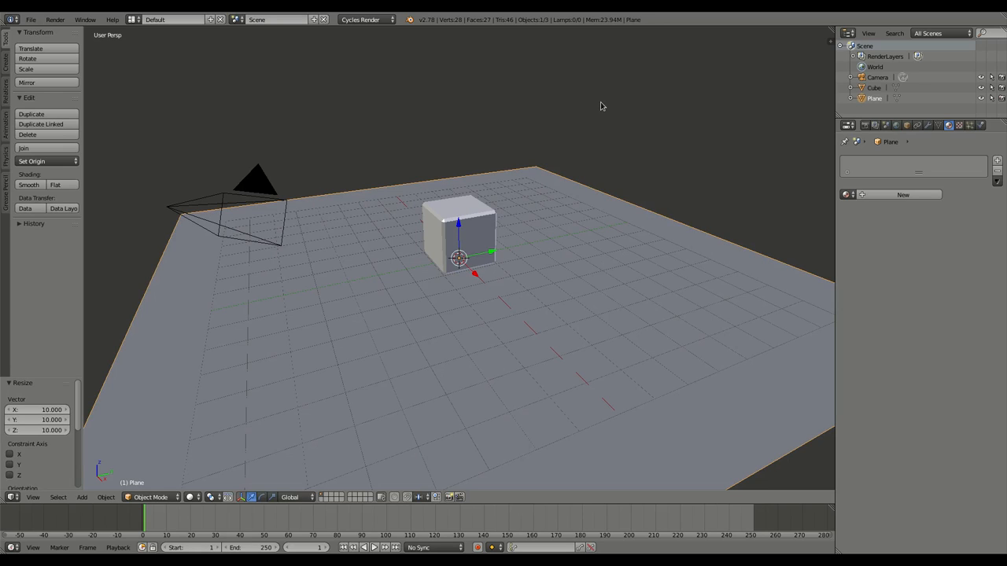
{"action": "mouse_move", "coordinate": [726, 209]}
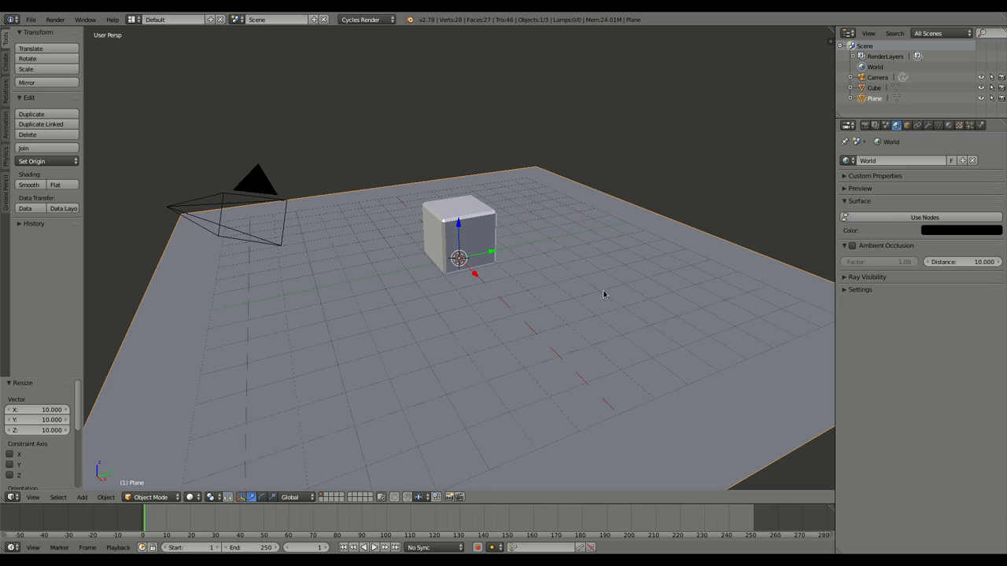
{"action": "key", "text": "F12"}
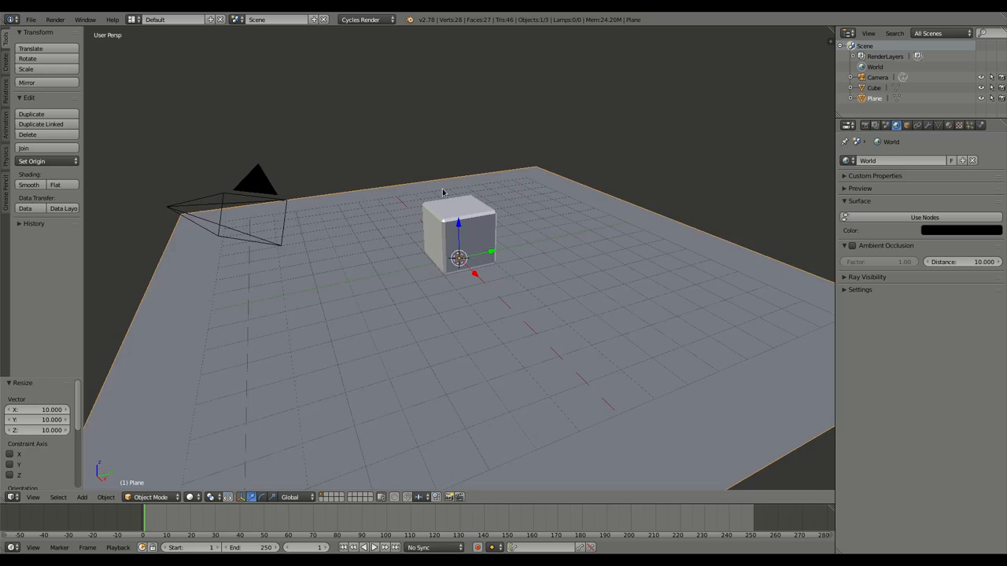
{"action": "key", "text": "7"}
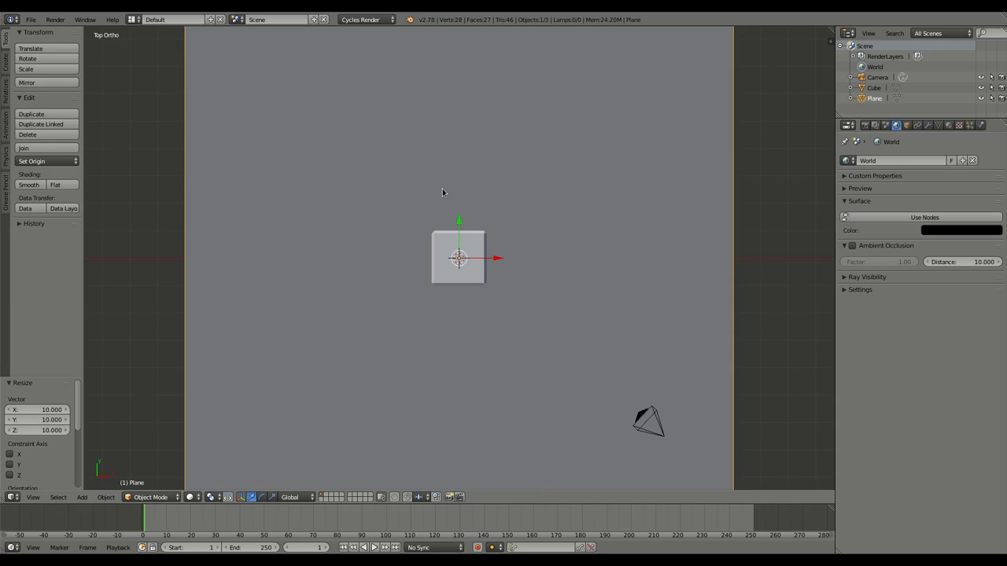
- Duplicate the cube into a cluster, check it from the front, and delete one extra copy
{"action": "left_click", "coordinate": [458, 258]}
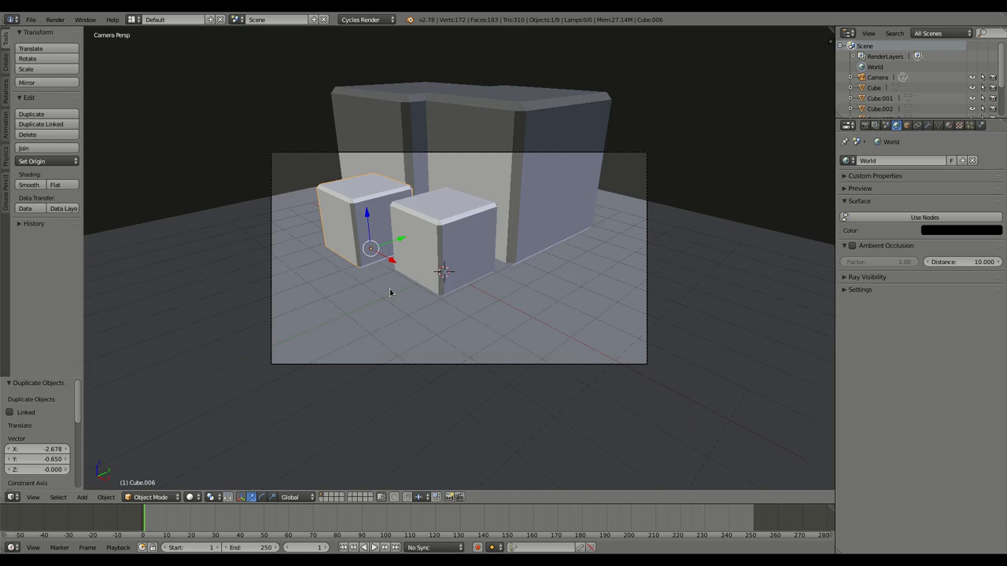
{"action": "left_click", "coordinate": [444, 236]}
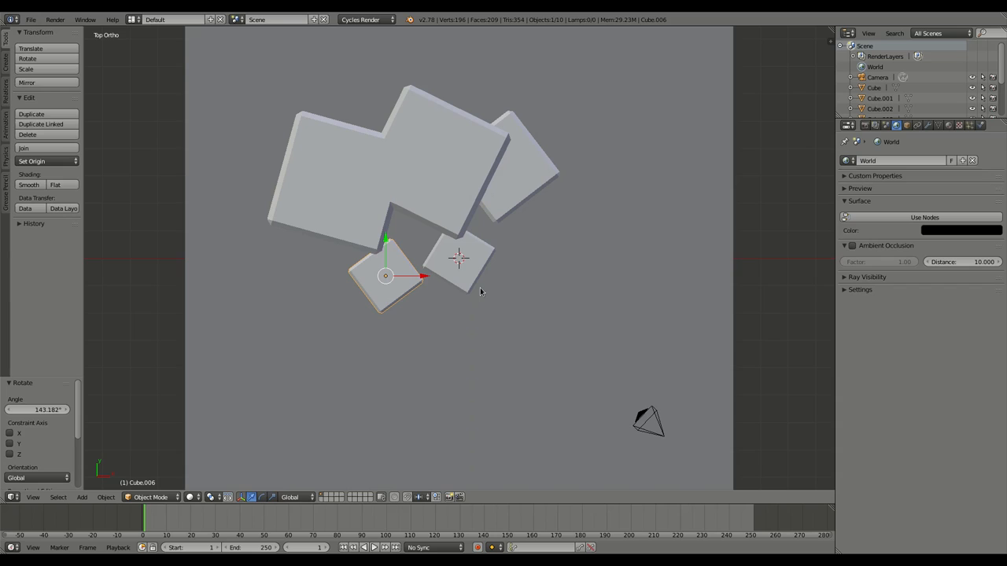
{"action": "key", "text": "KP_1"}
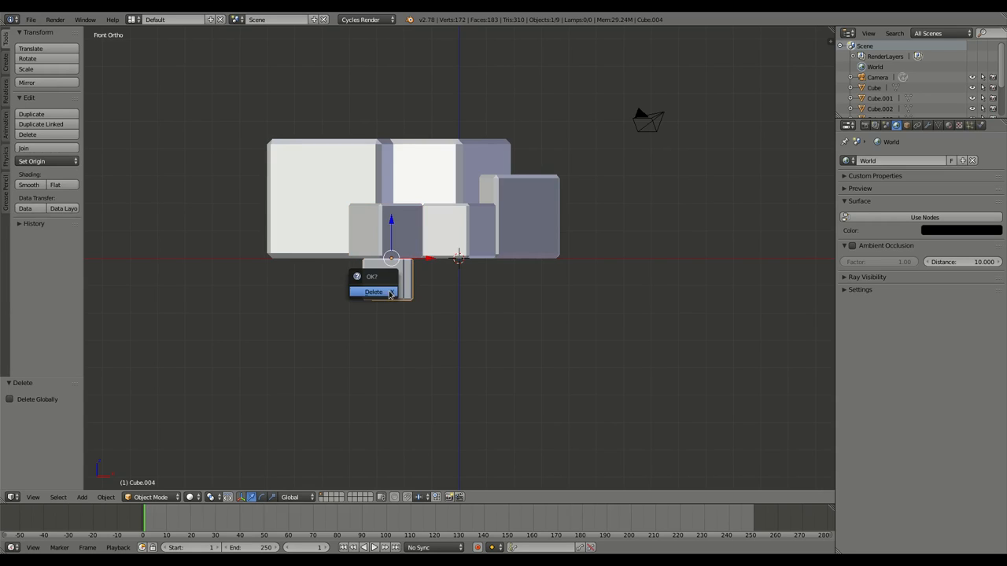
{"action": "left_click", "coordinate": [373, 292]}
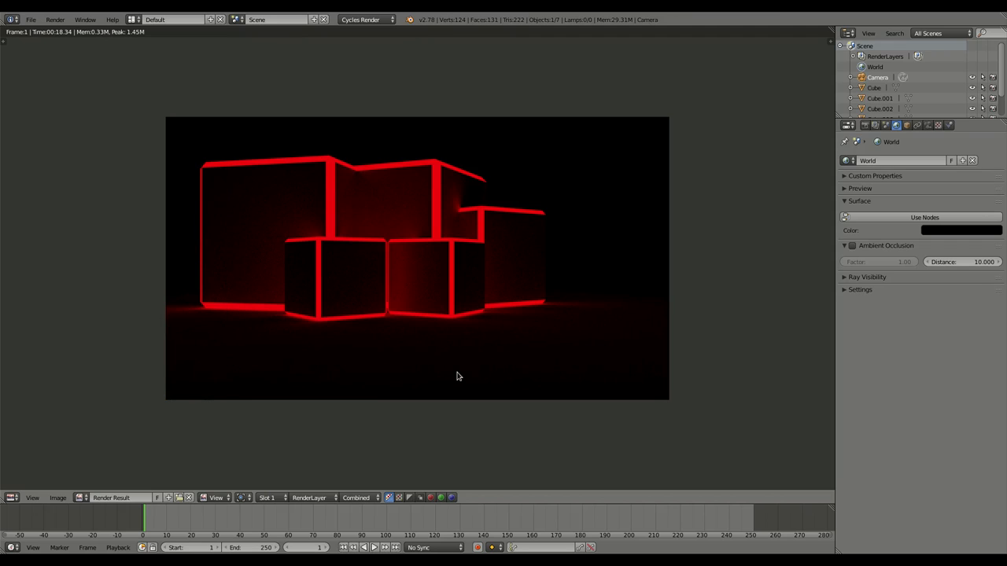
{"action": "mouse_move", "coordinate": [398, 299]}
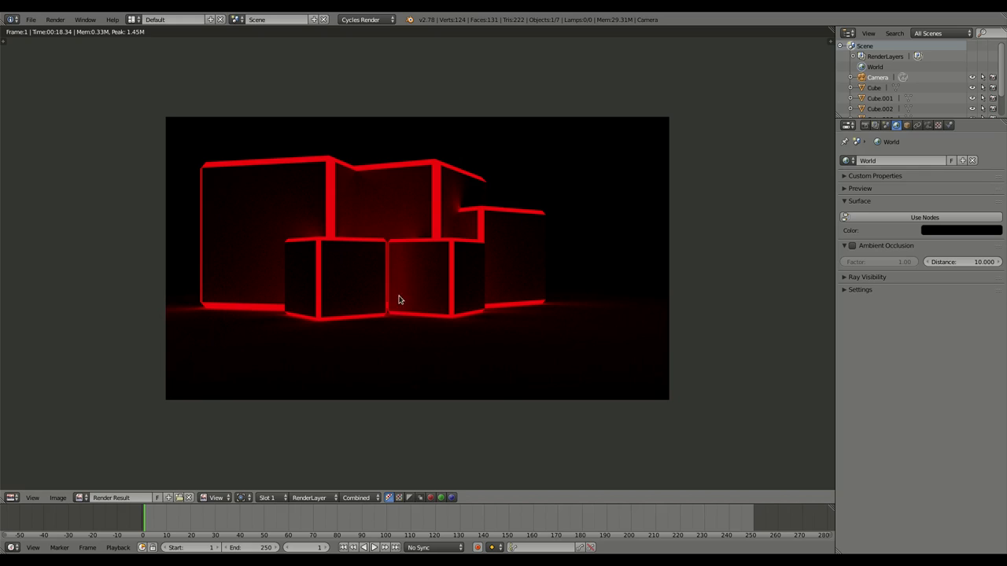
{"action": "mouse_move", "coordinate": [569, 331]}
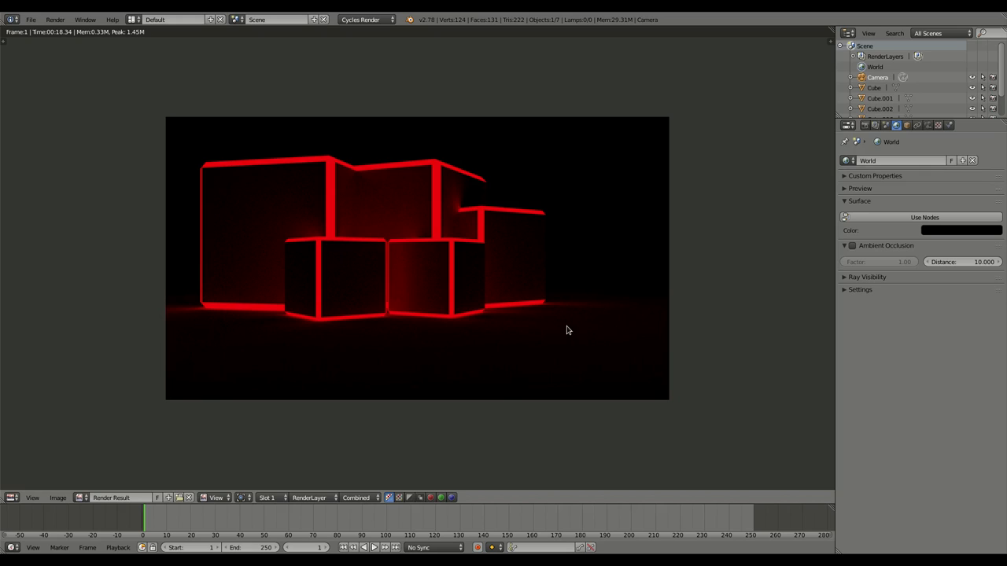
{"action": "mouse_move", "coordinate": [416, 253]}
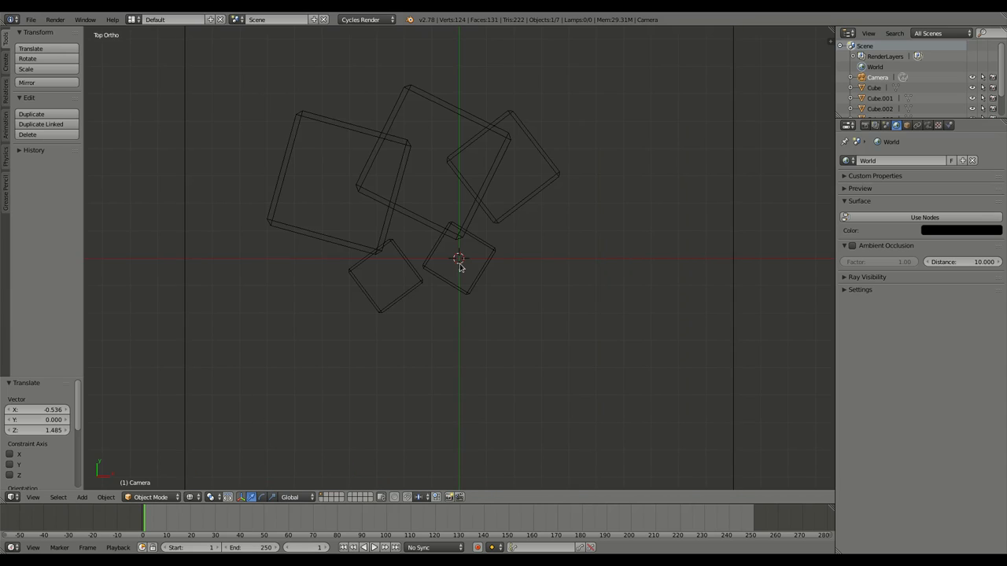
{"action": "type", "text": "text"}
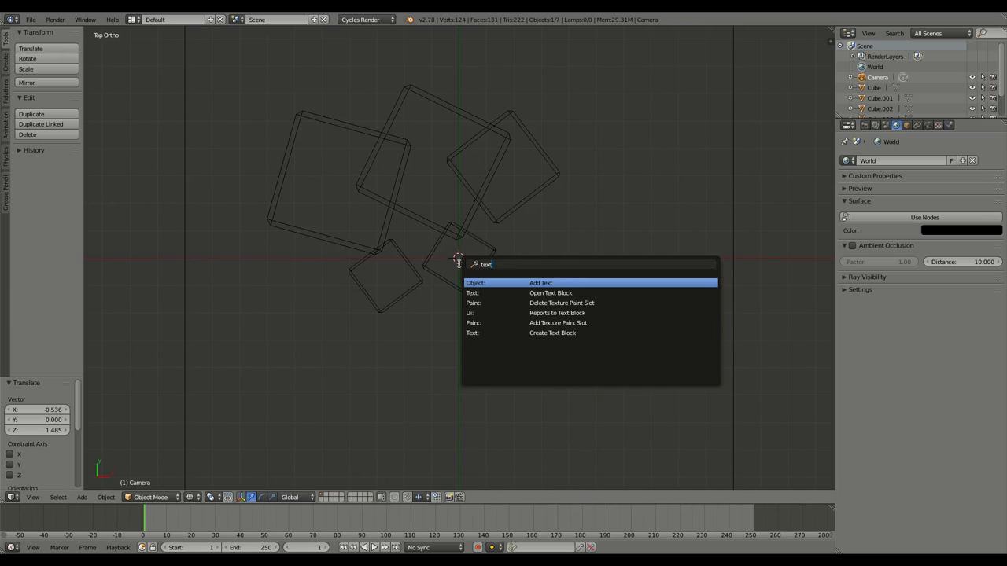
{"action": "left_click", "coordinate": [540, 282]}
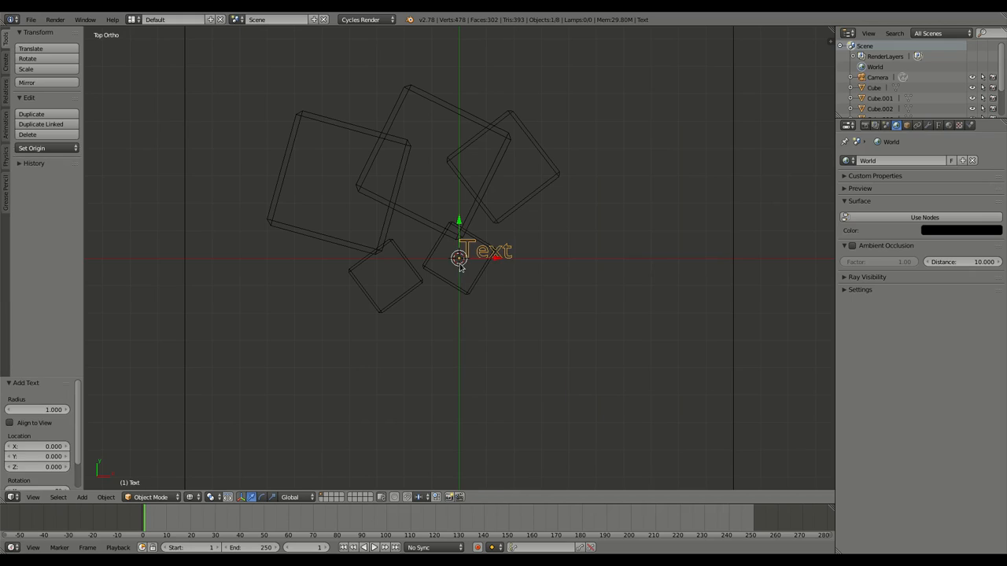
{"action": "key", "text": "Tab"}
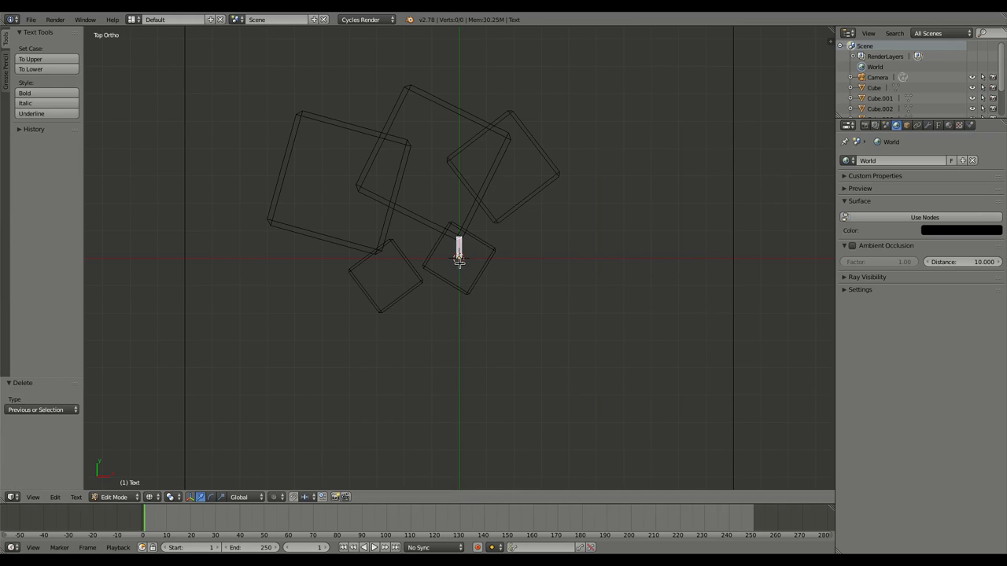
{"action": "type", "text": "www.Films"}
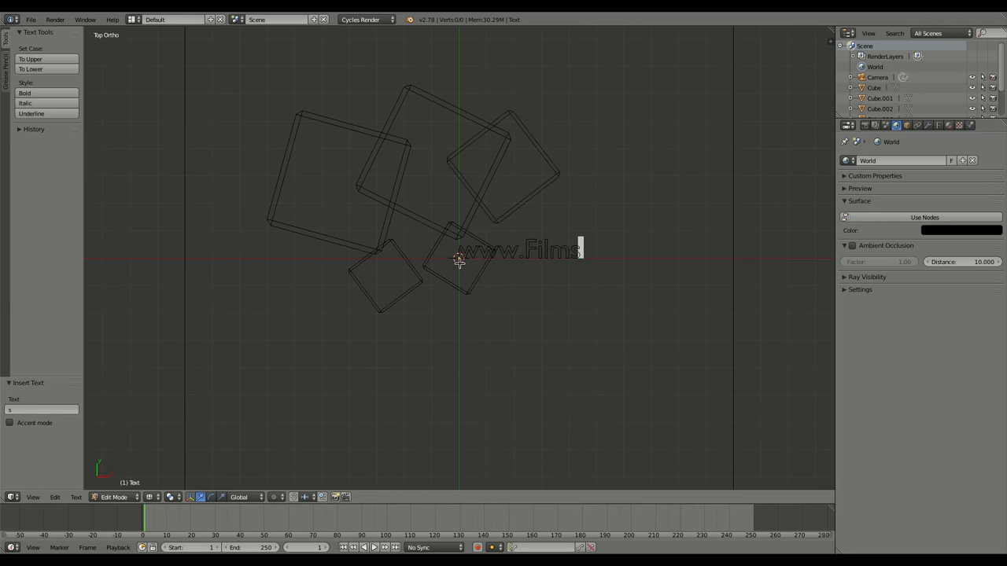
{"action": "type", "text": "ByKris.com"}
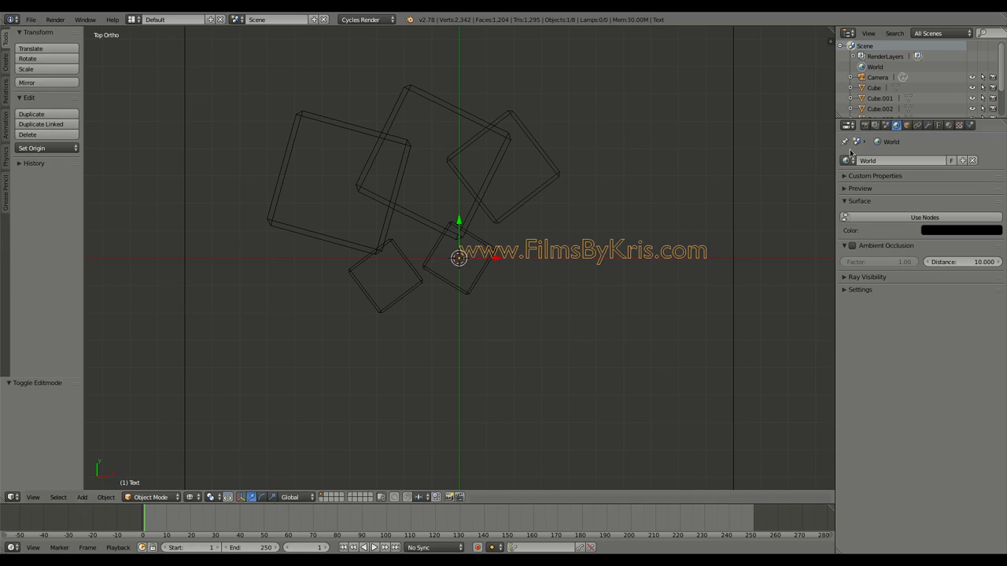
{"action": "left_click", "coordinate": [938, 125]}
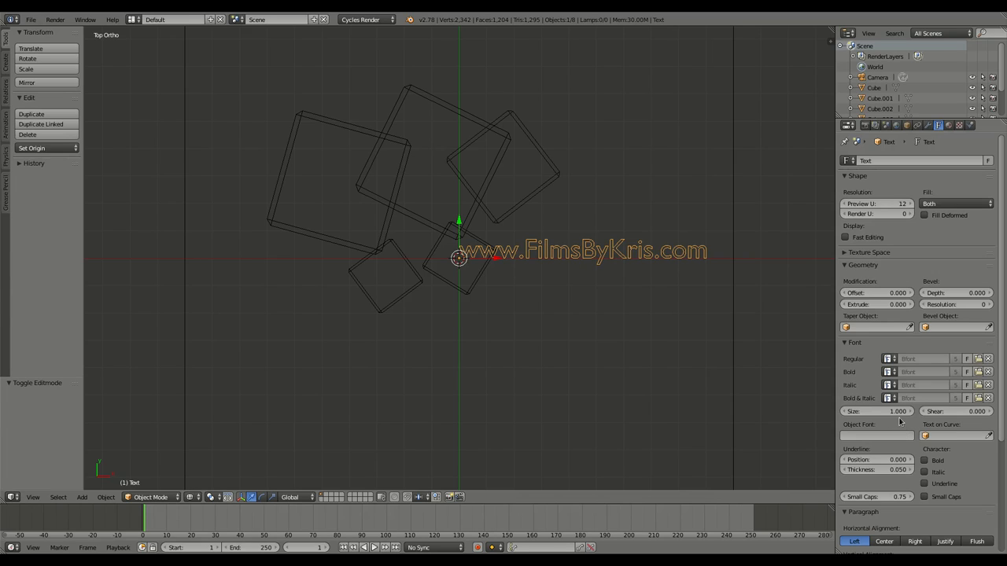
{"action": "left_click", "coordinate": [883, 541]}
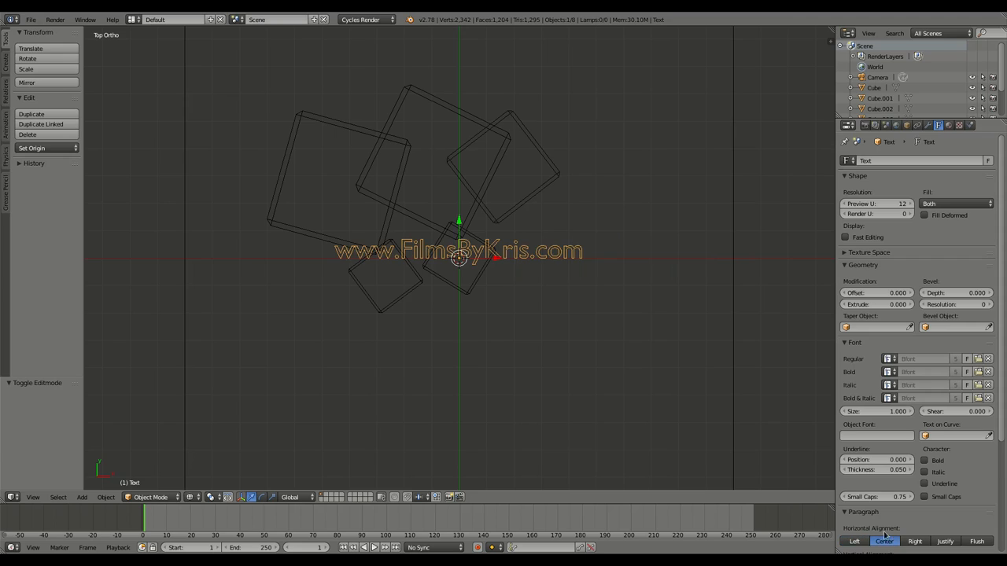
{"action": "mouse_move", "coordinate": [707, 325]}
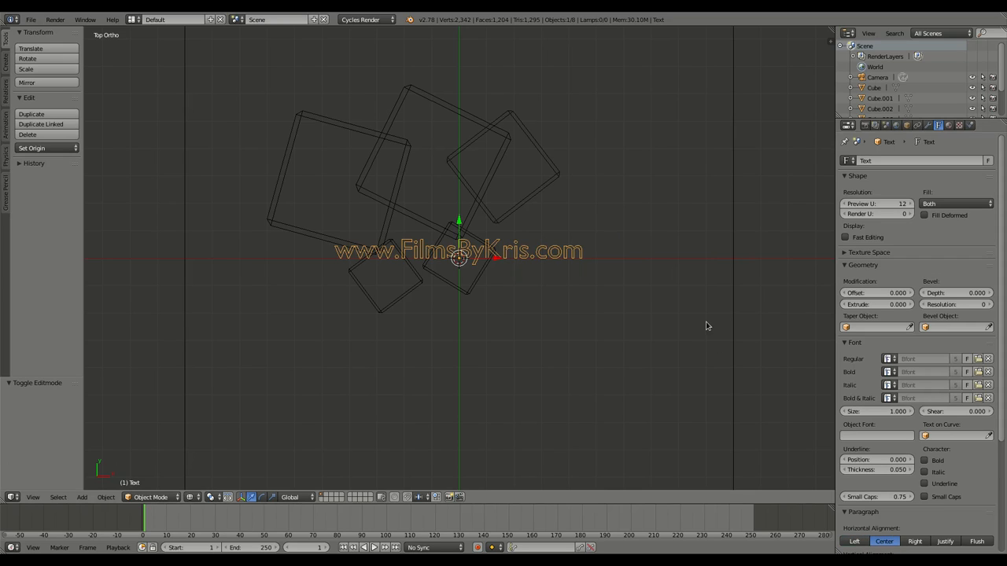